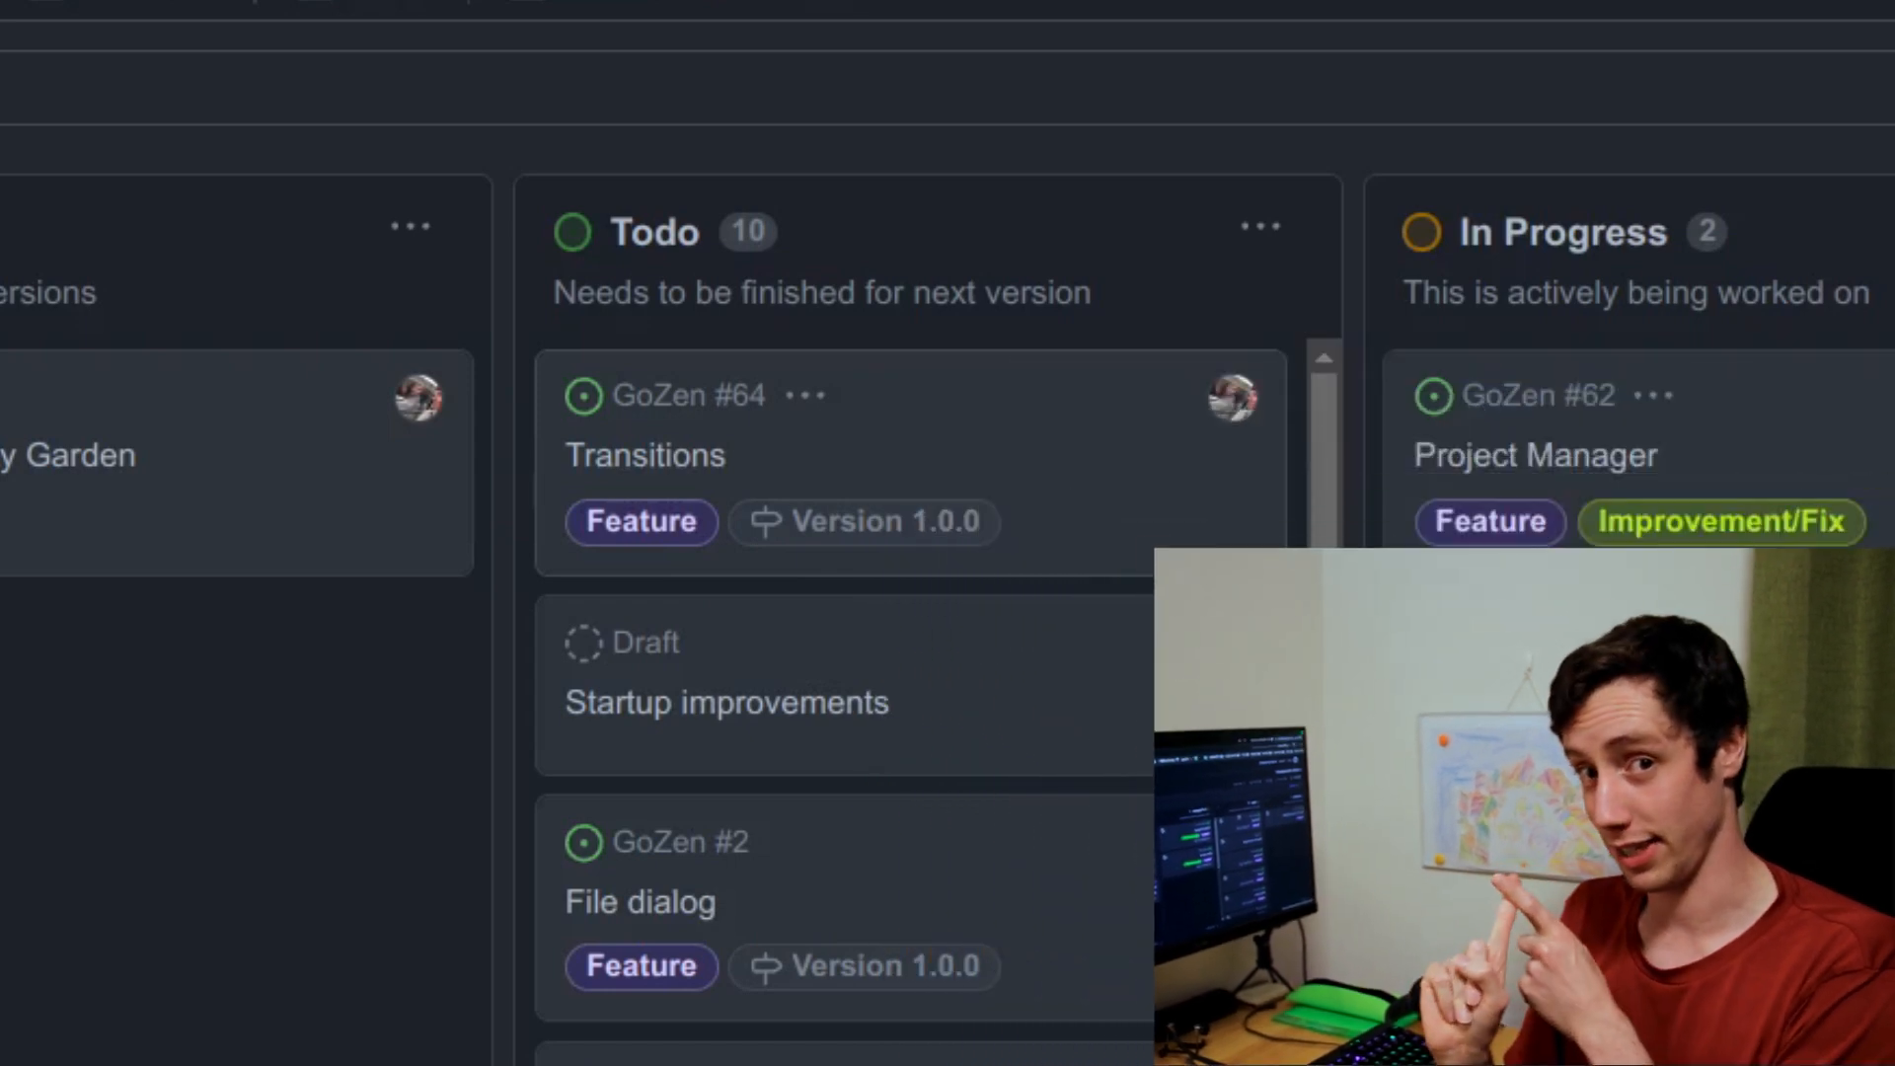
scroll(down, 3)
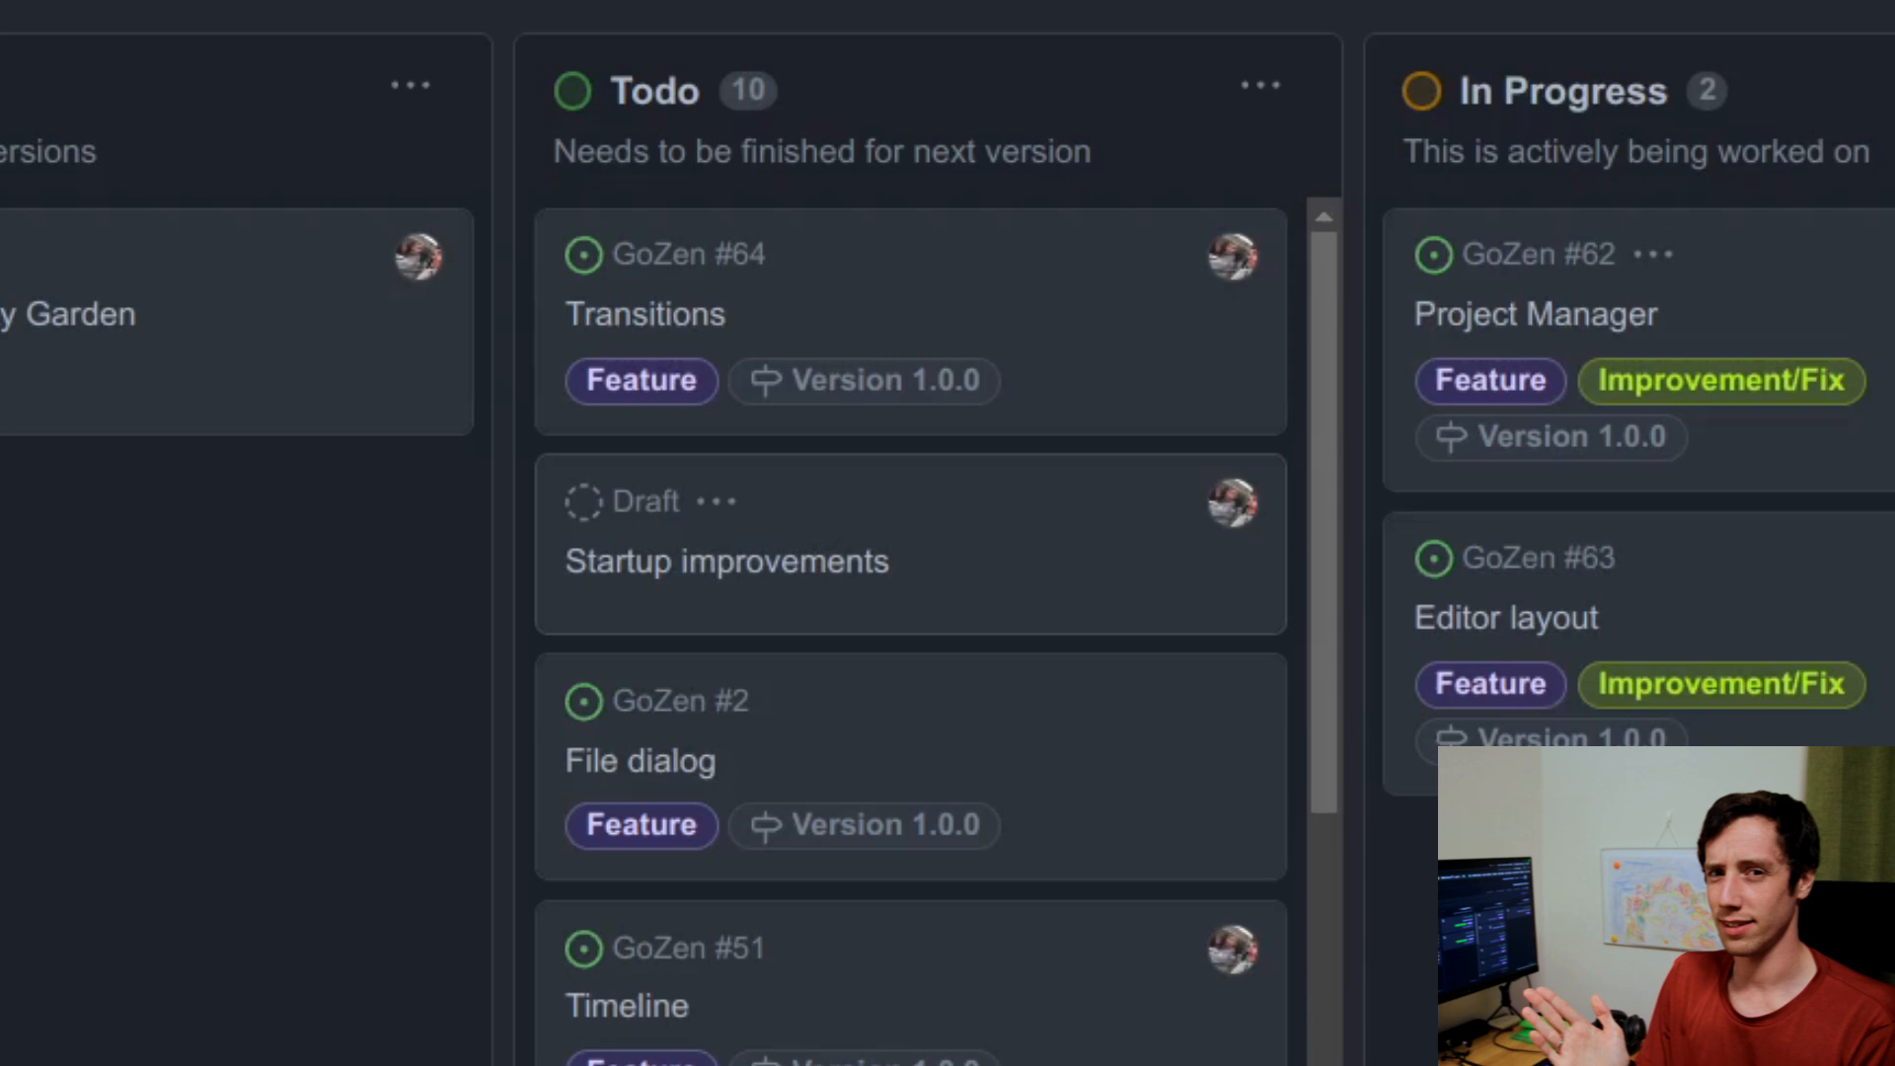
scroll(down, 3)
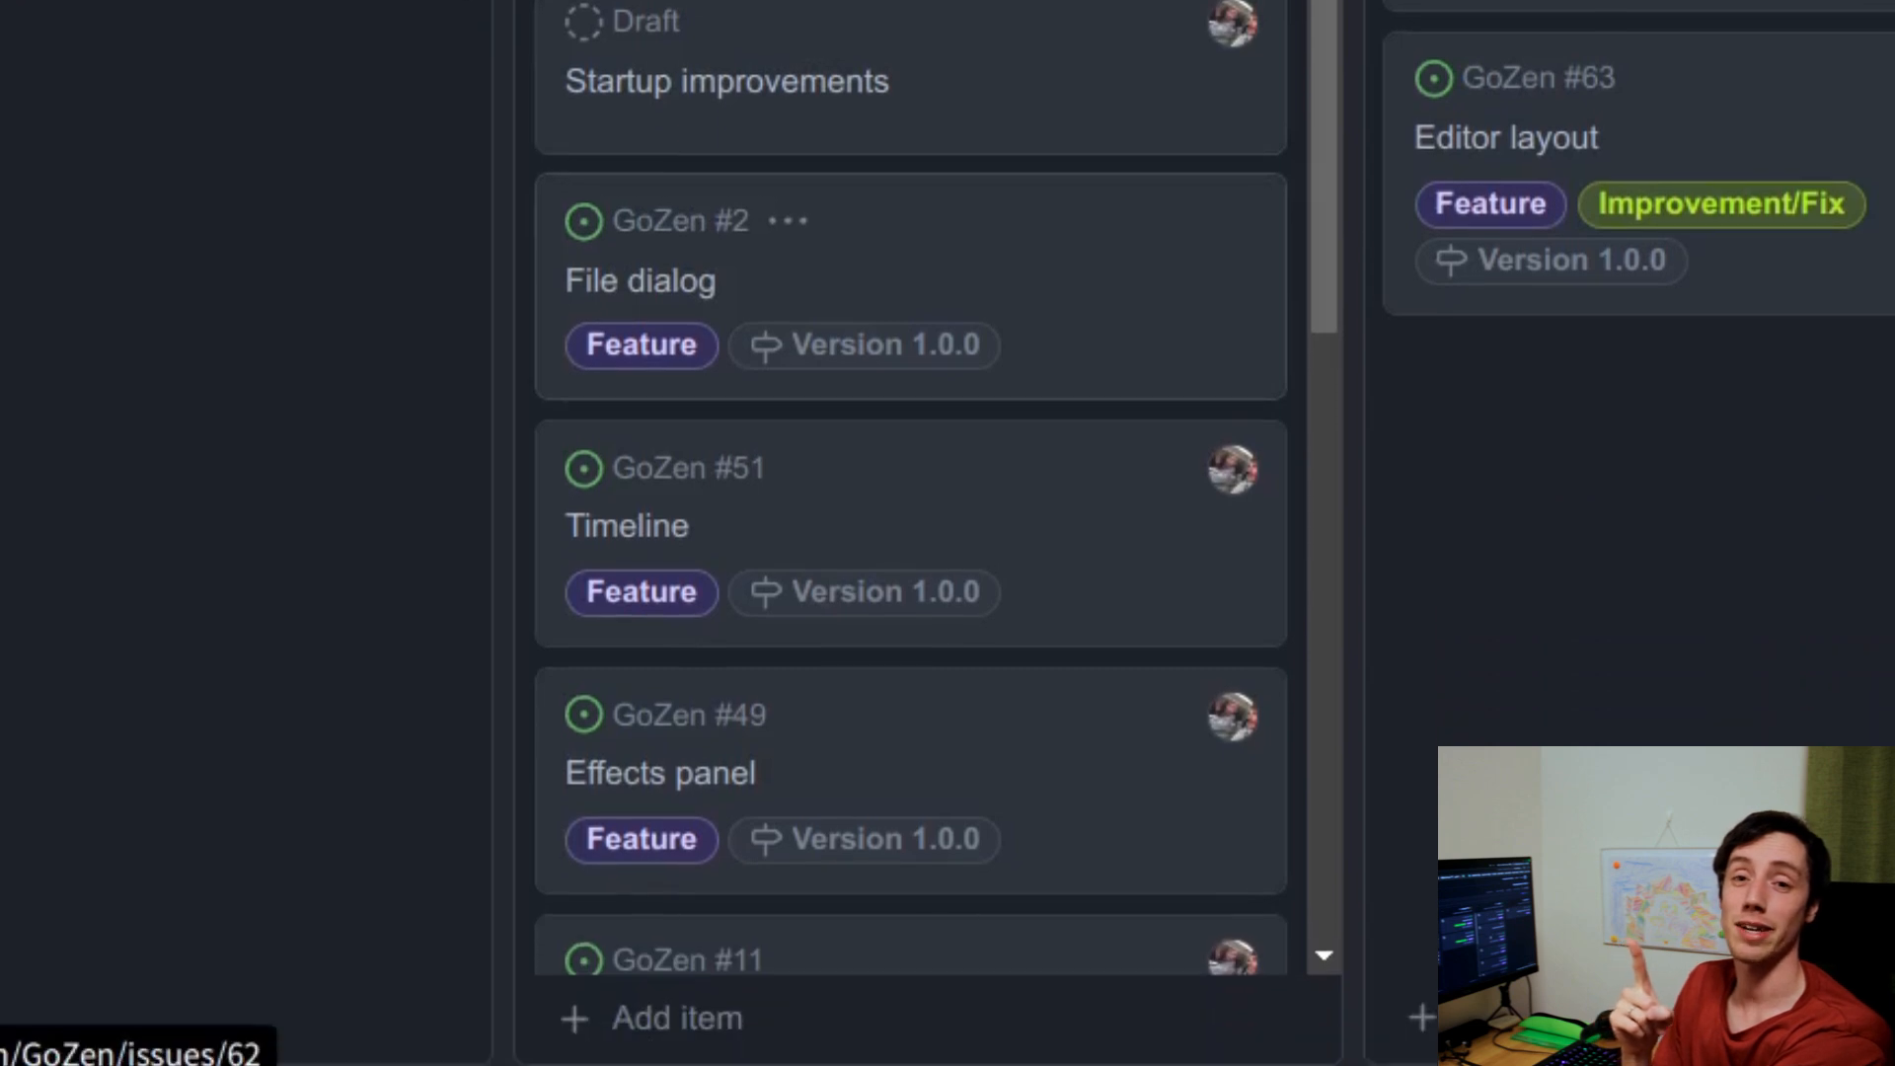
scroll(down, 3)
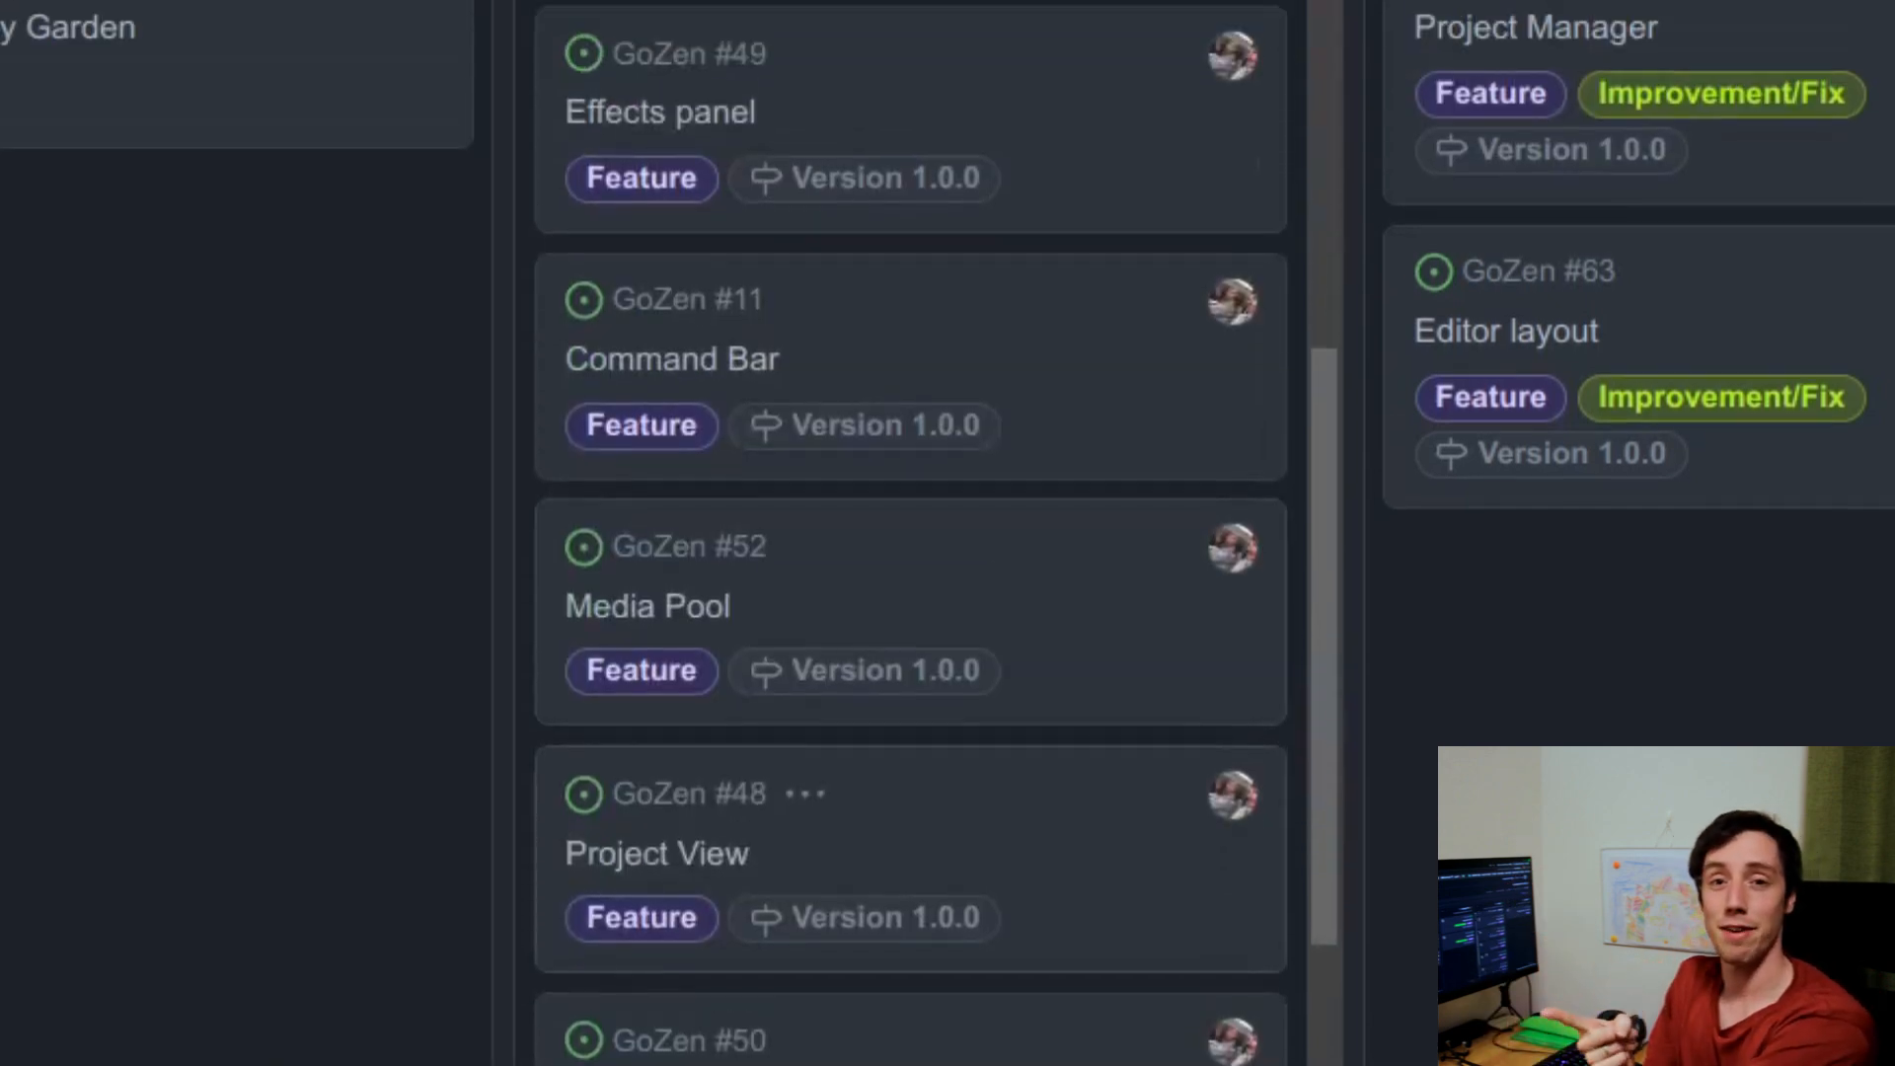
scroll(down, 3)
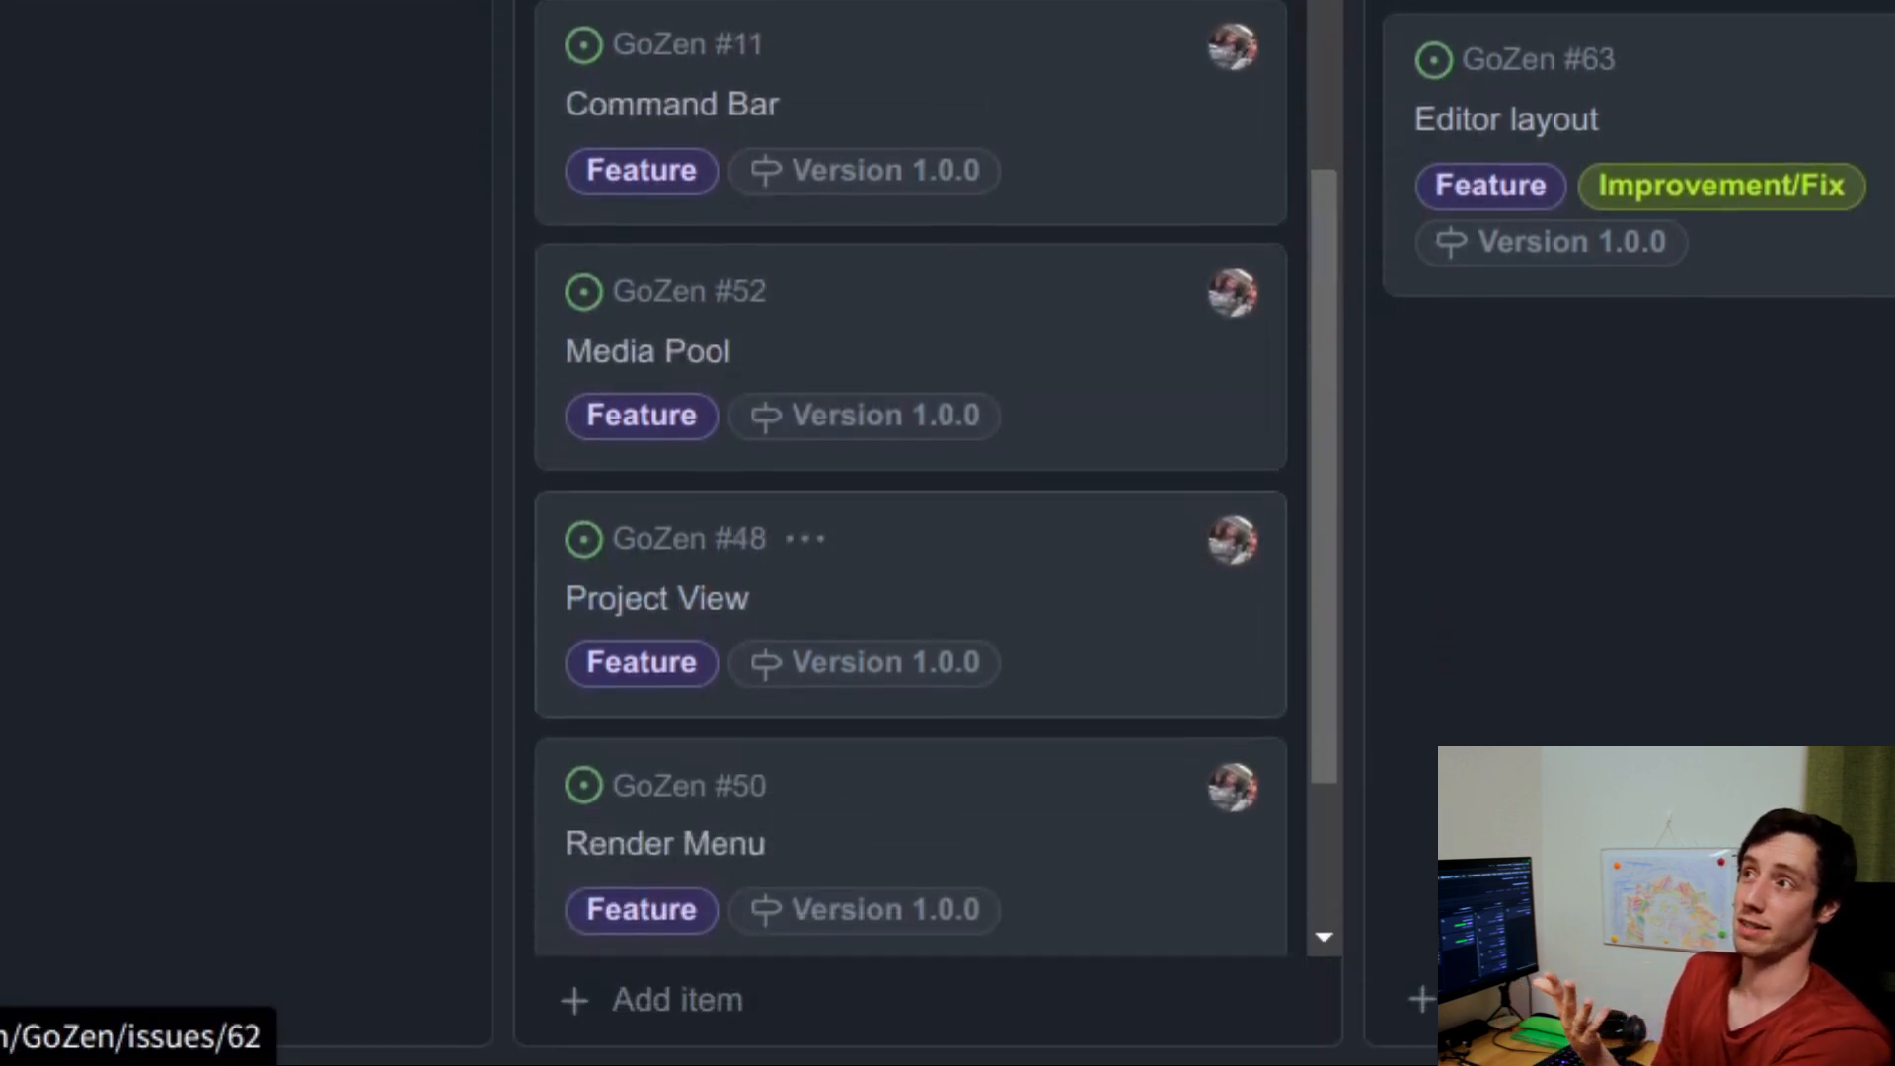
scroll(down, 3)
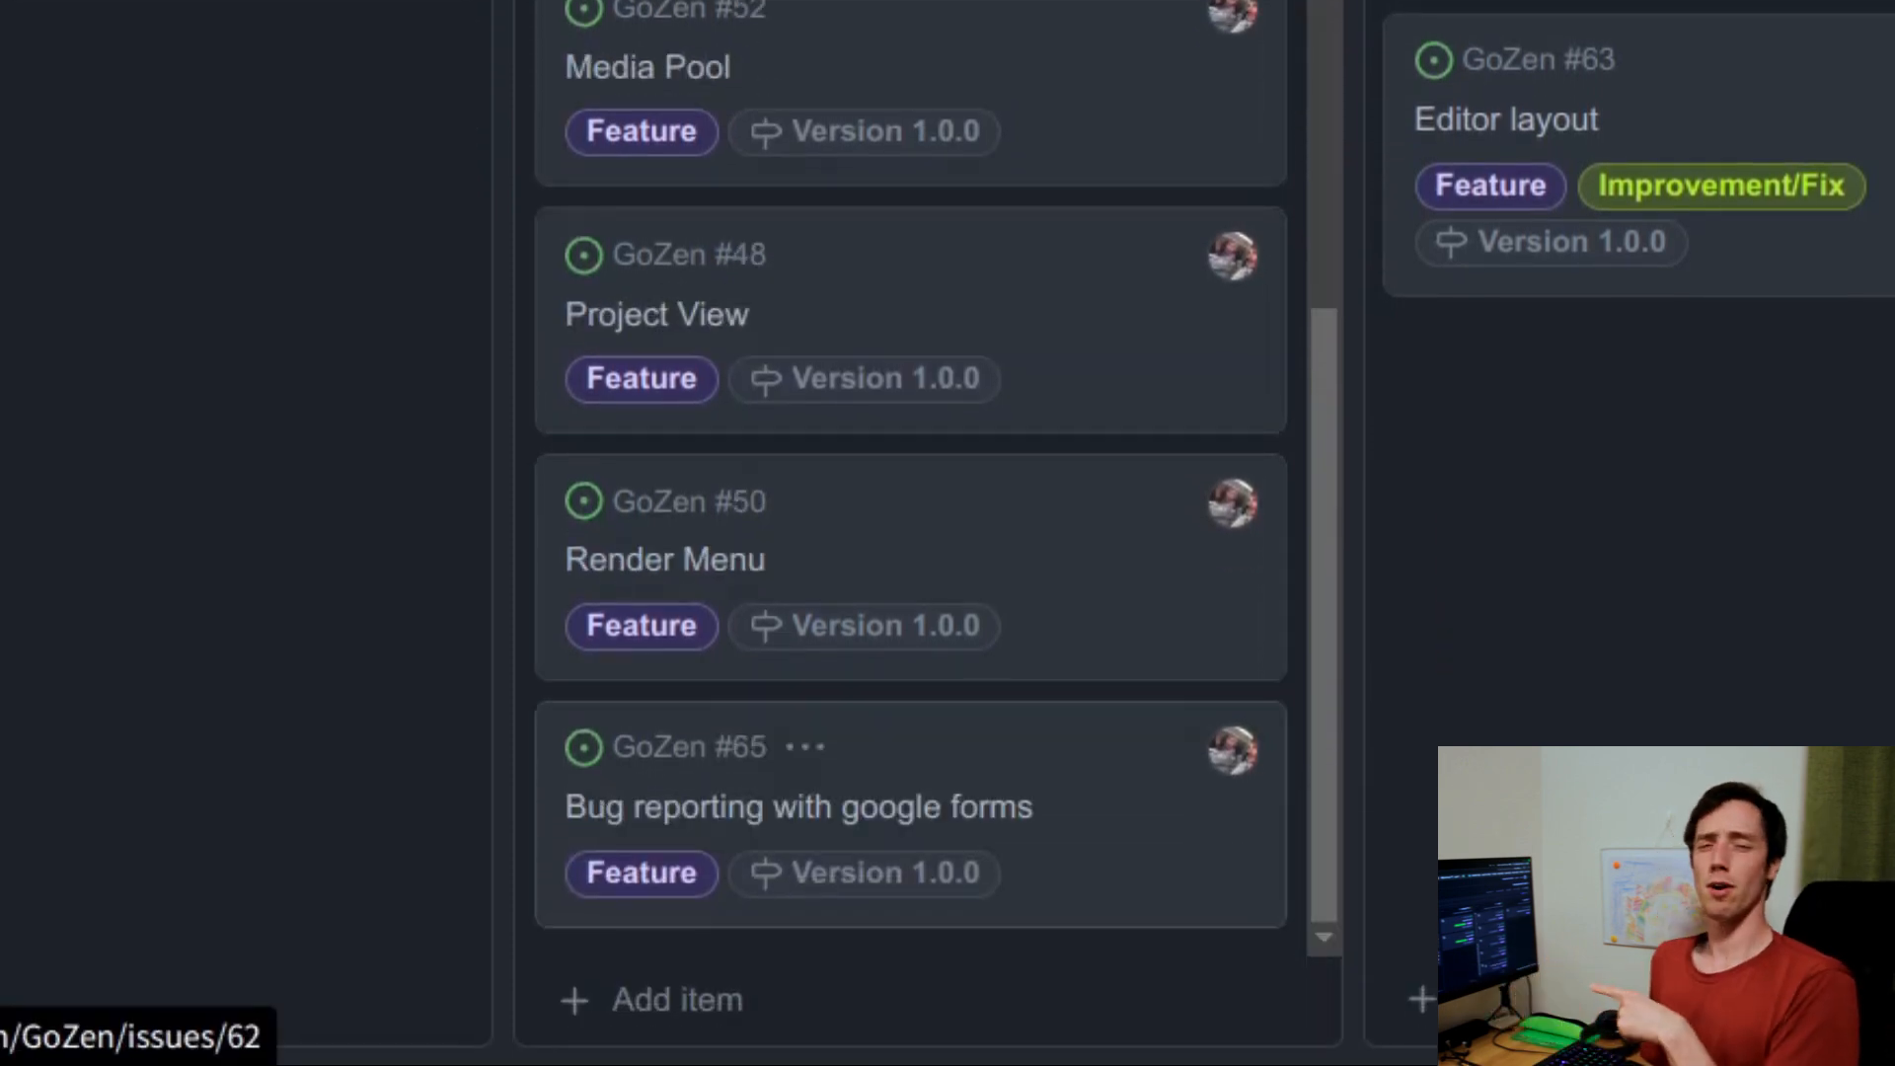